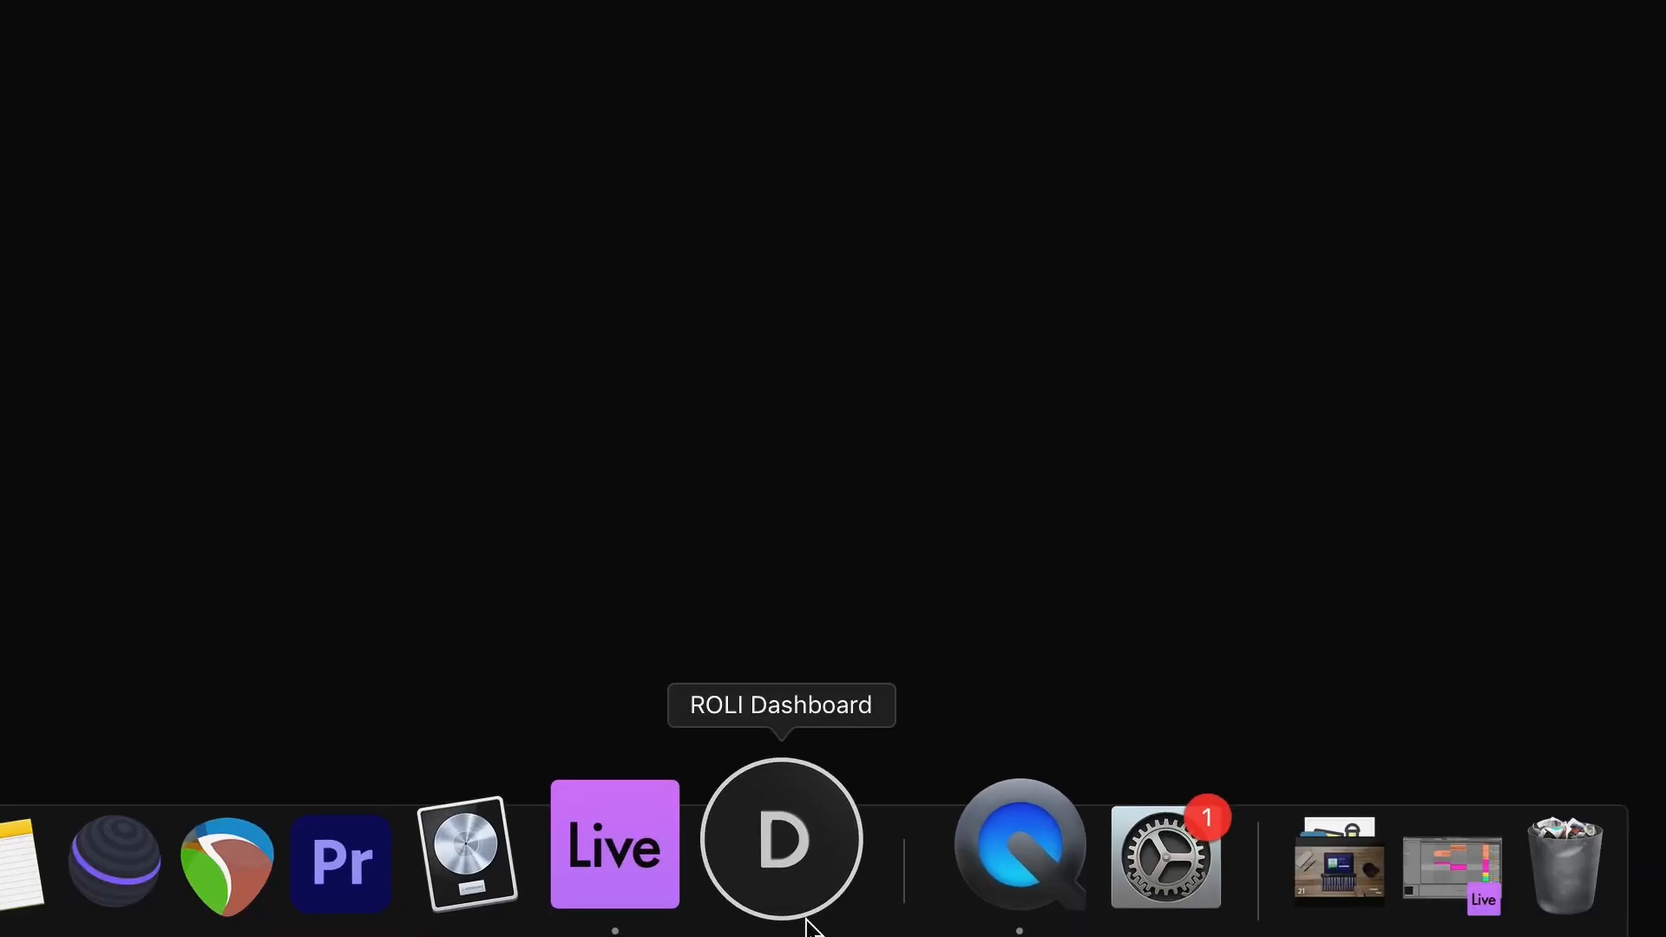
- Launch ROLI Dashboard from the Dock and scroll to the Keys Block settings
left_click(780, 843)
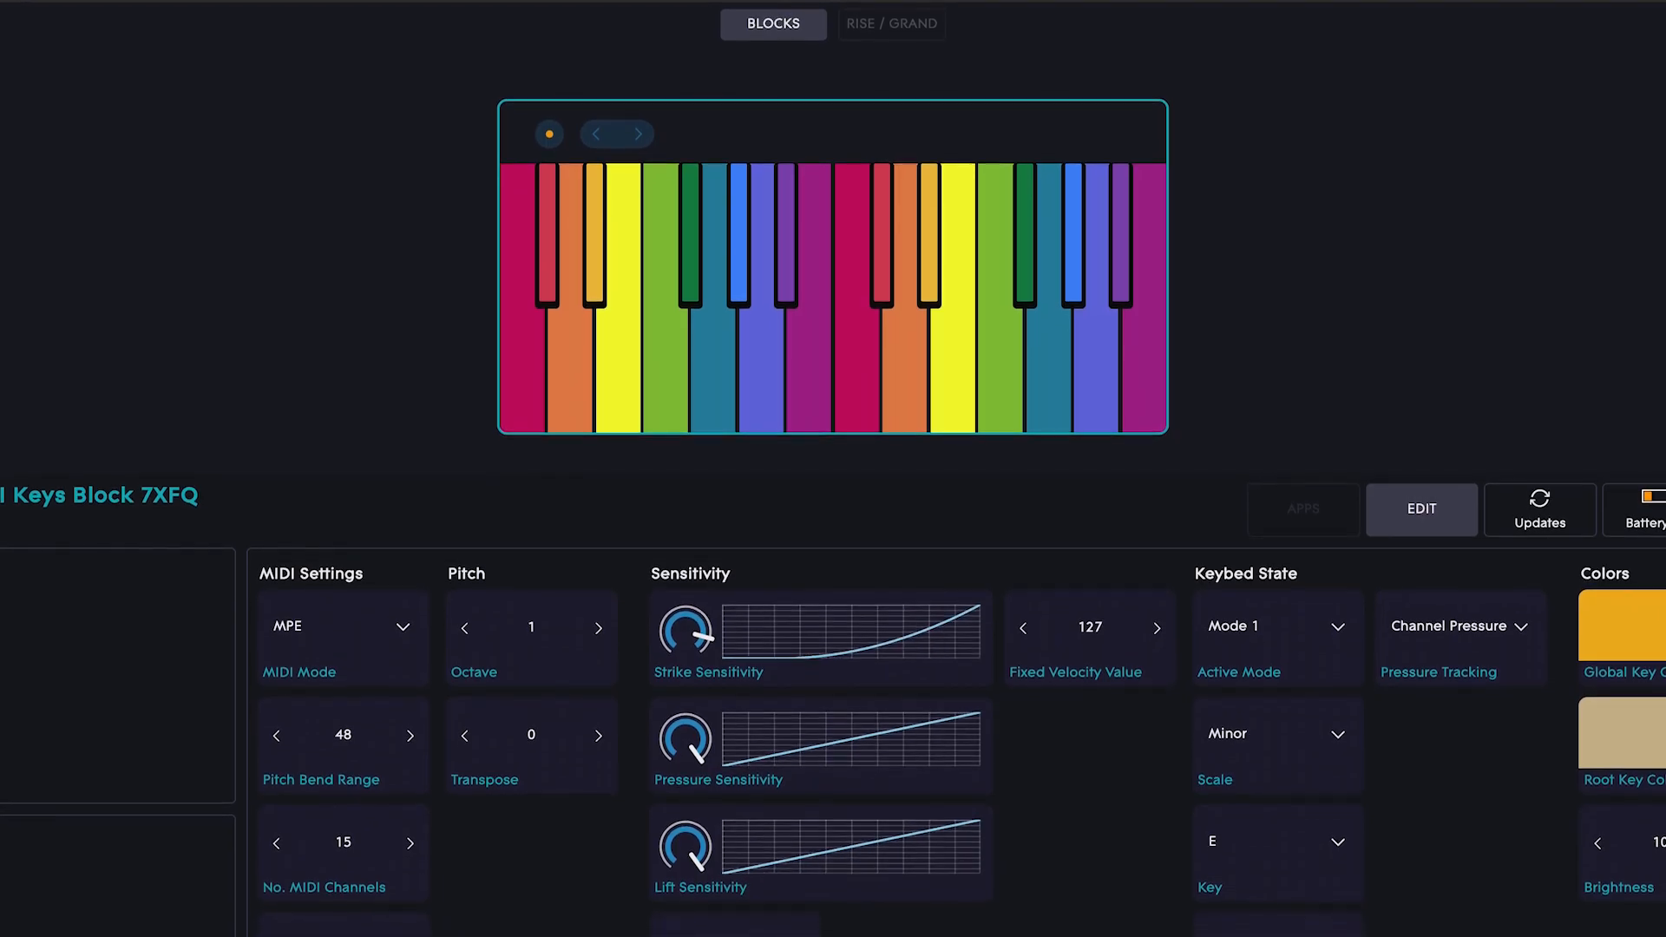
scroll("down", 3)
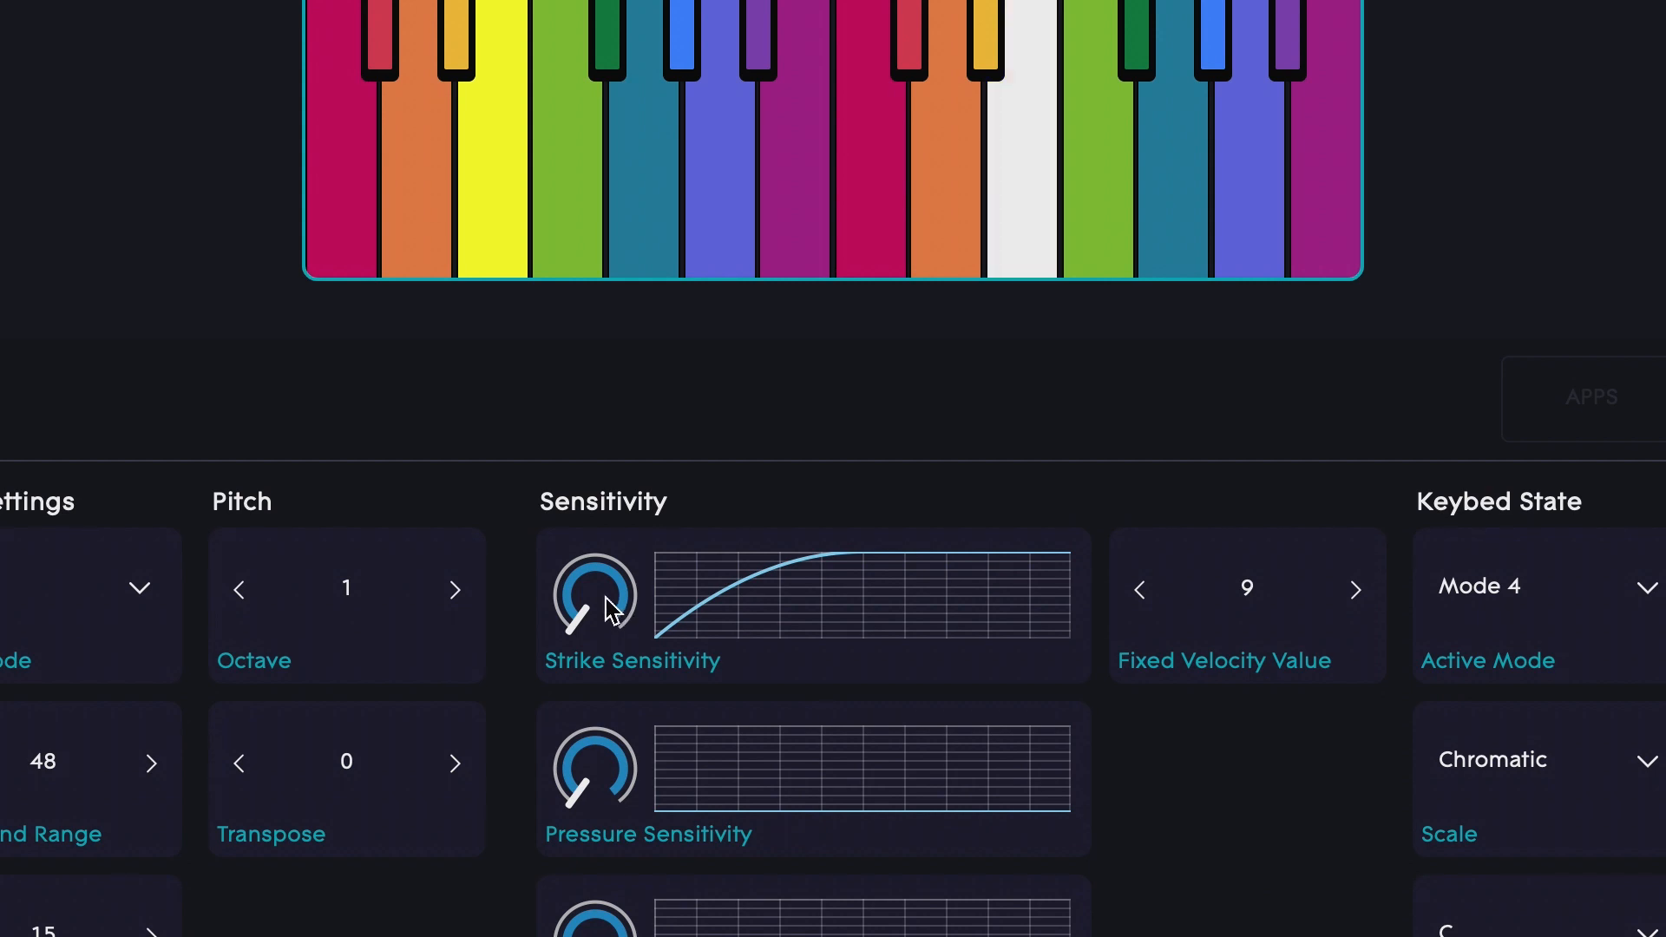
- Drag the Strike Sensitivity knob until the strike curve is a straight line
left_click_drag(595, 616, 607, 605)
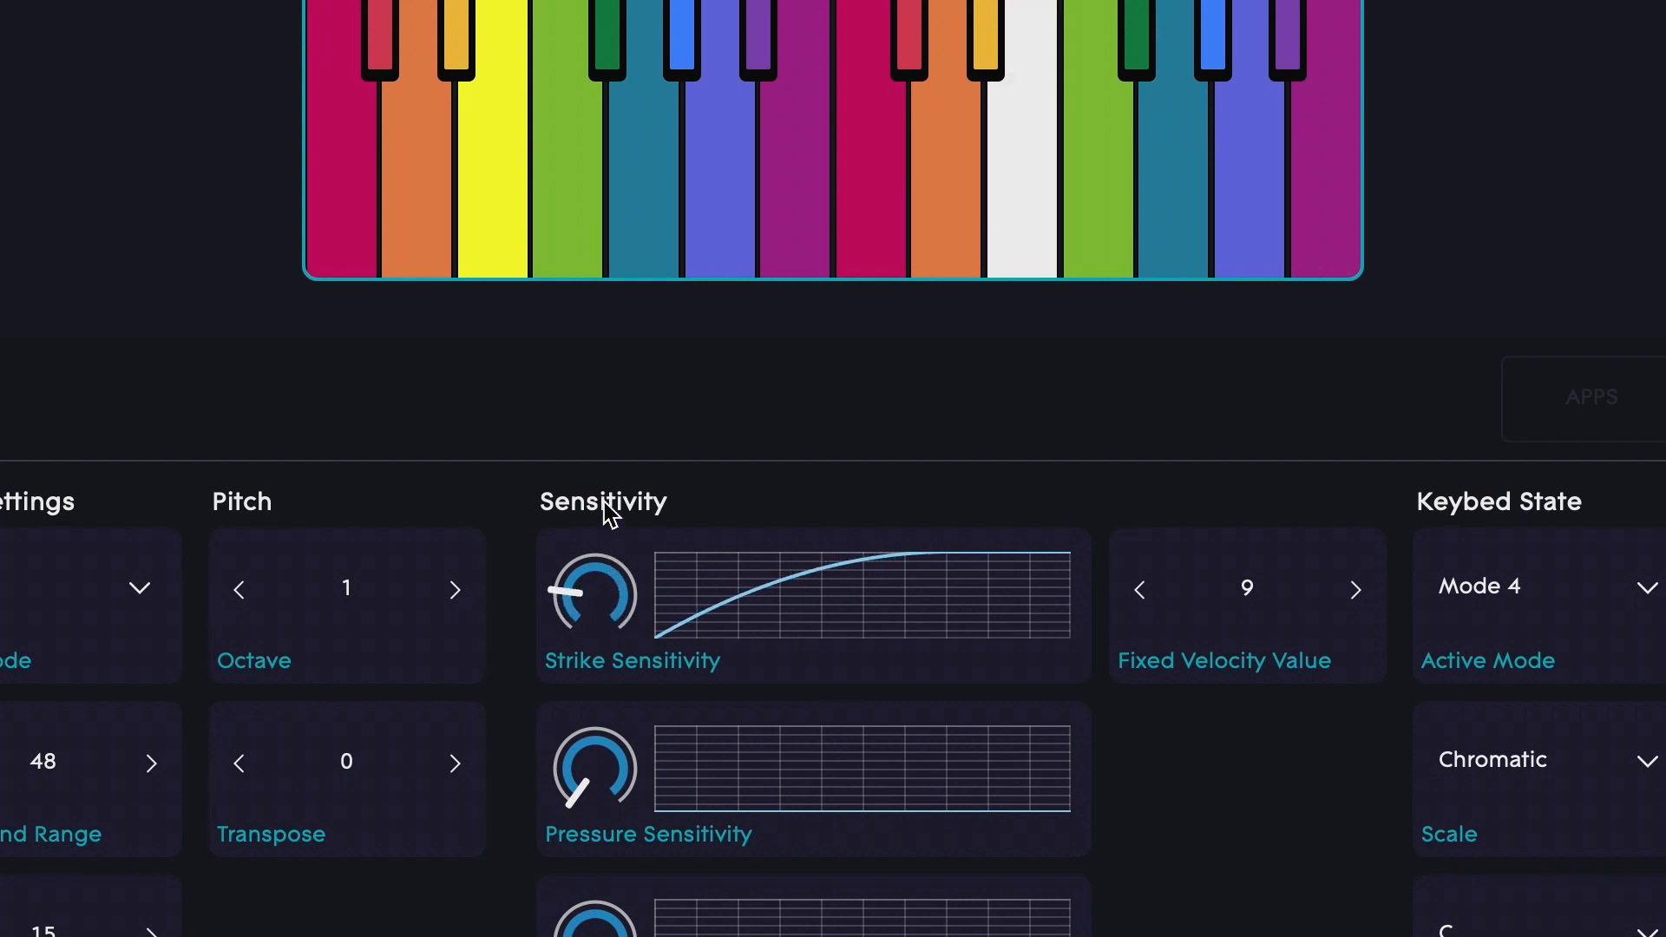
left_click_drag(593, 590, 595, 564)
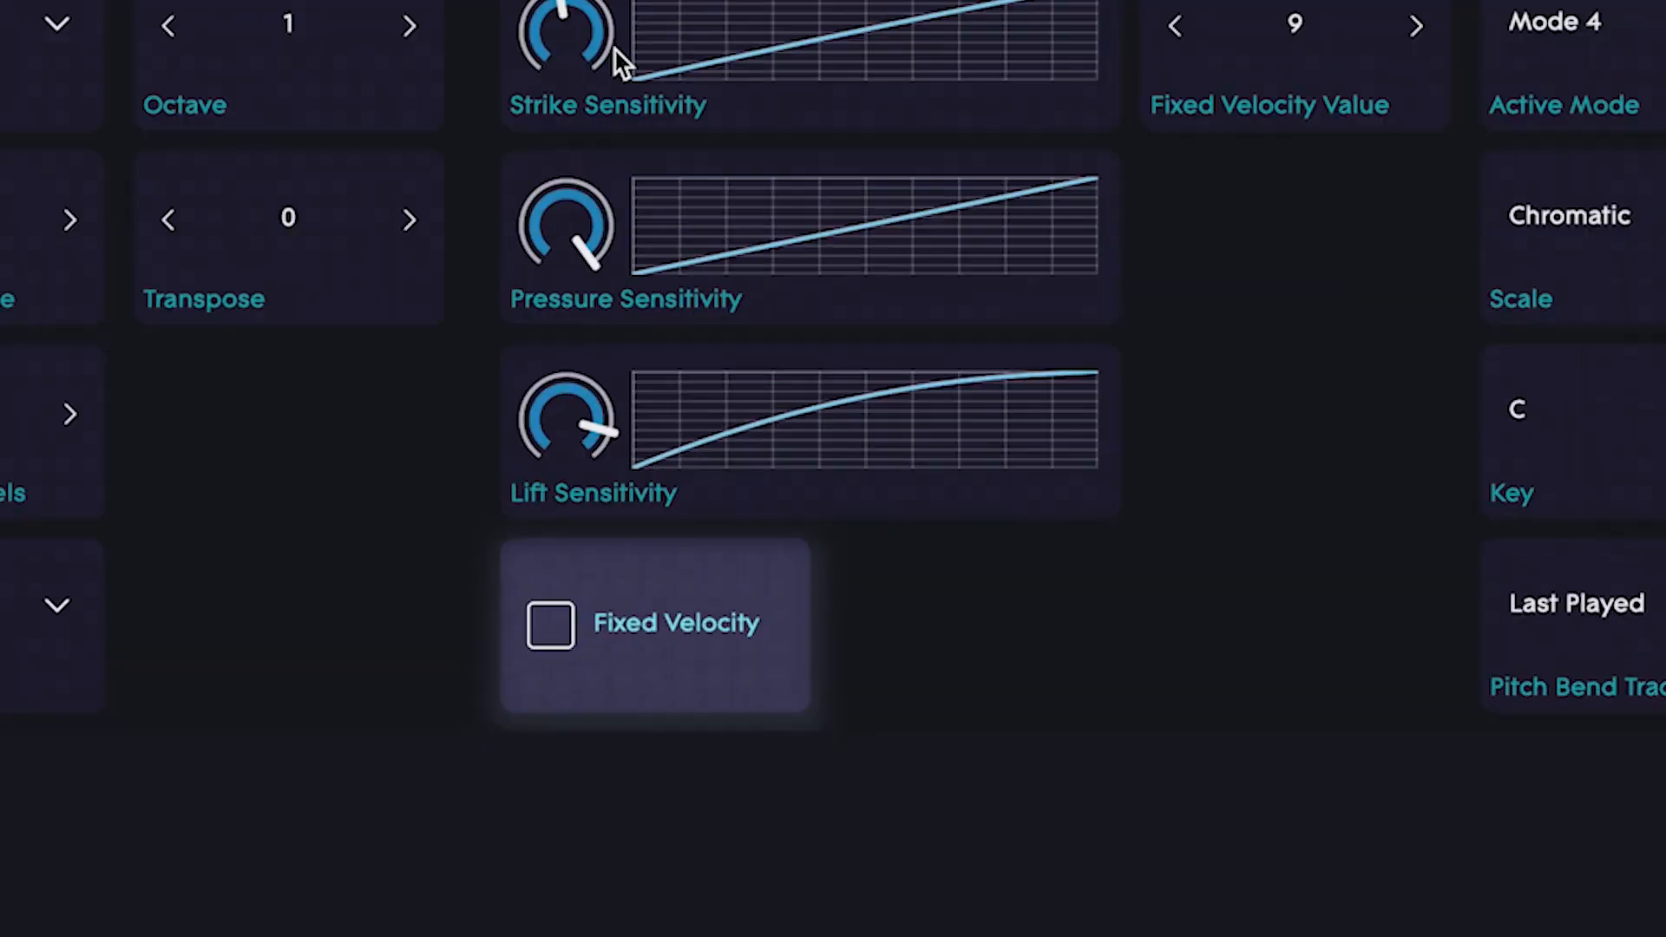
scroll("down", 3)
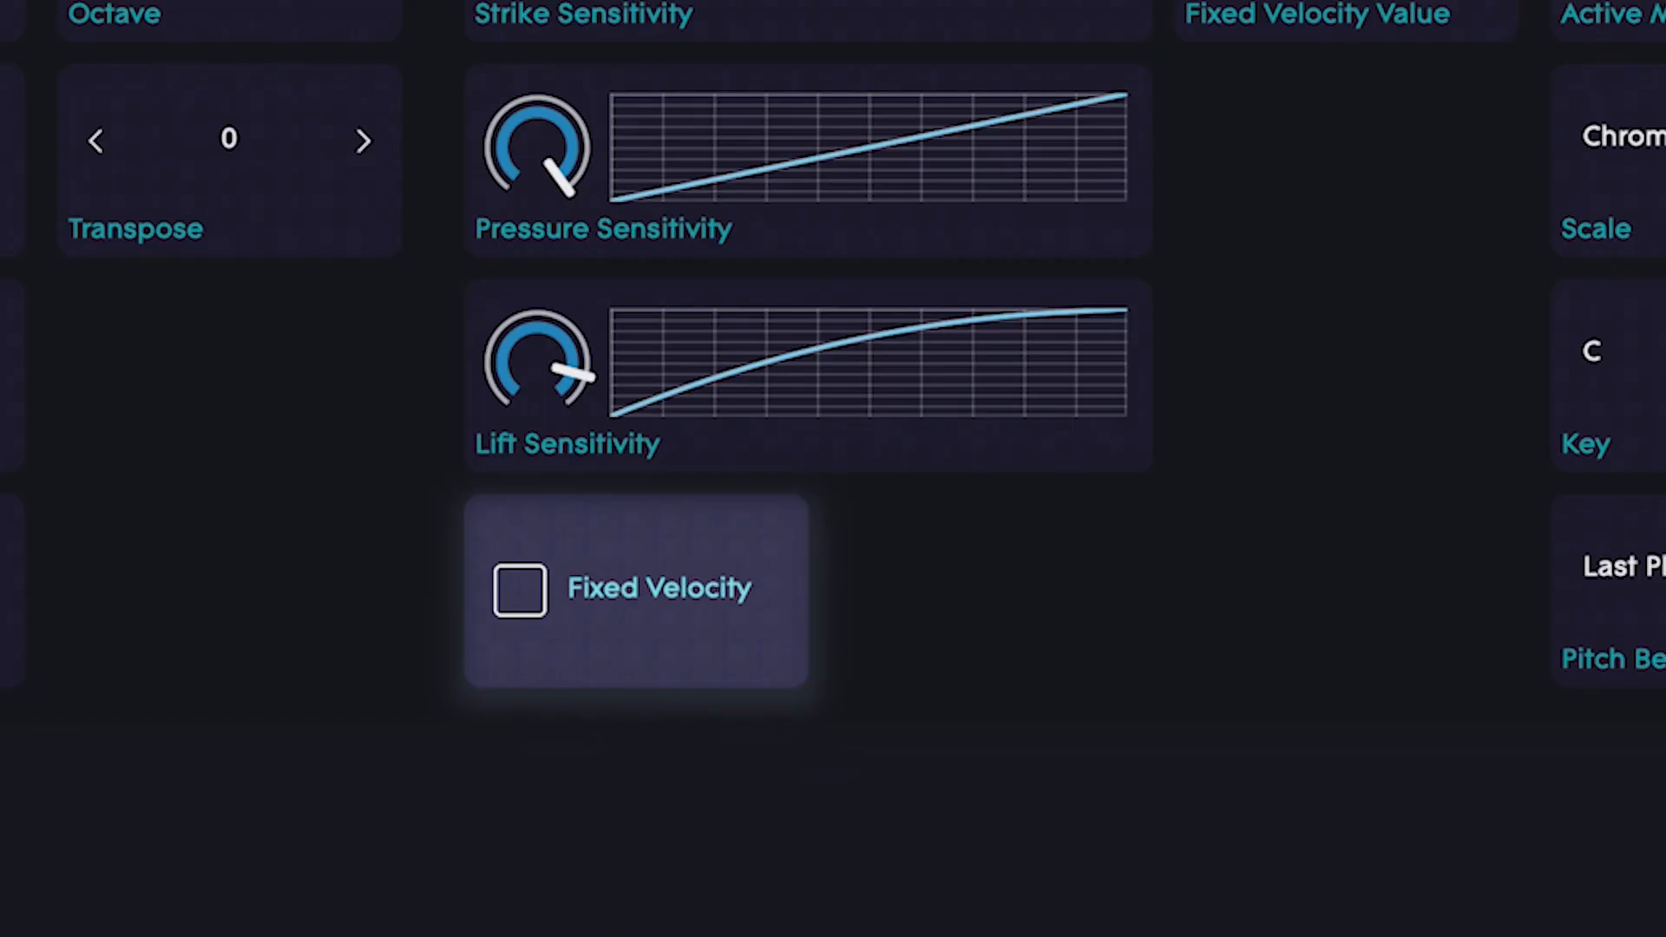
scroll("down", 3)
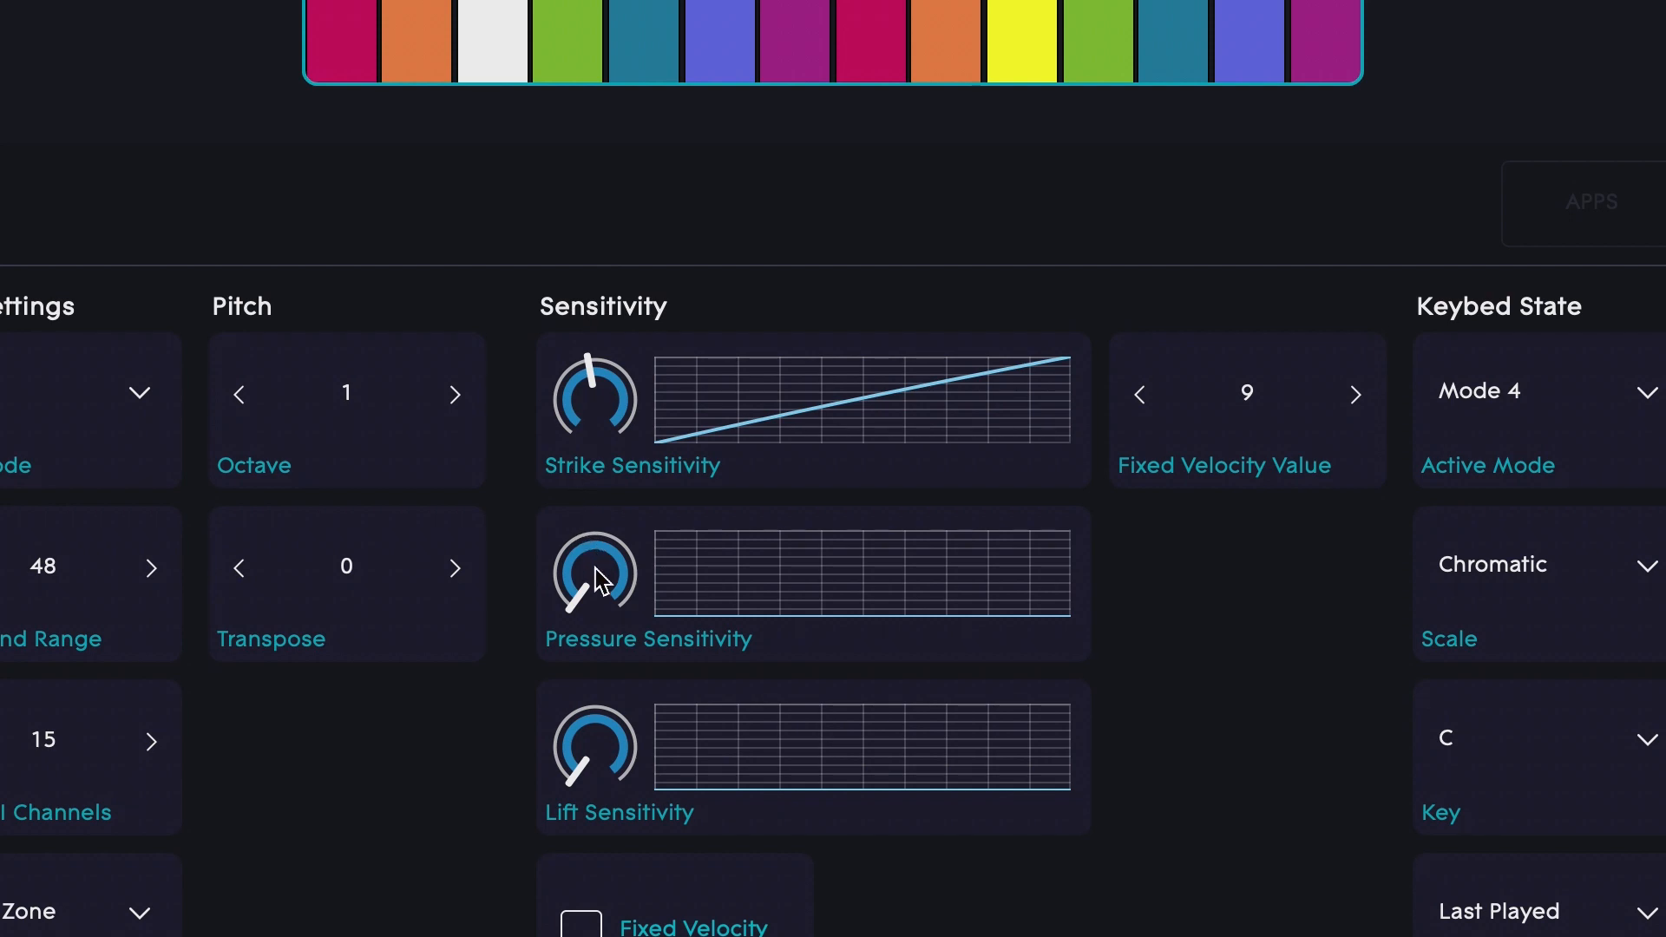
- Raise the Pressure Sensitivity knob to reshape the Keys Block pressure curve
left_click_drag(595, 579, 621, 553)
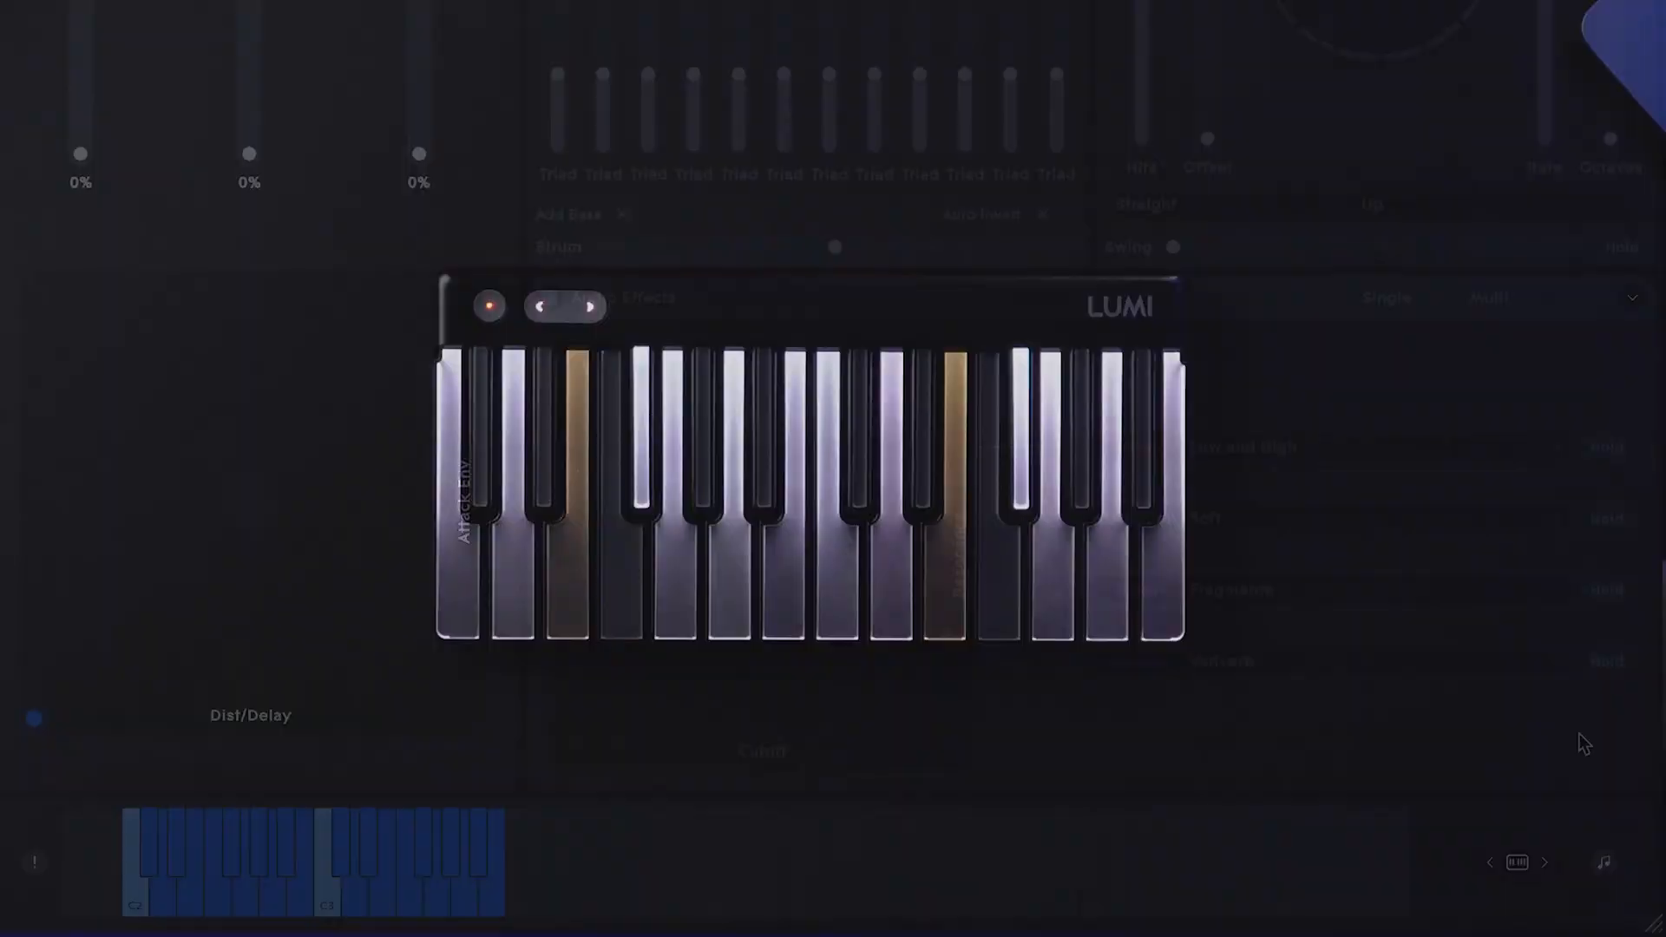
- Open Studio Player's Note Configuration and enable LUMI Pitch Bend
left_click(1568, 818)
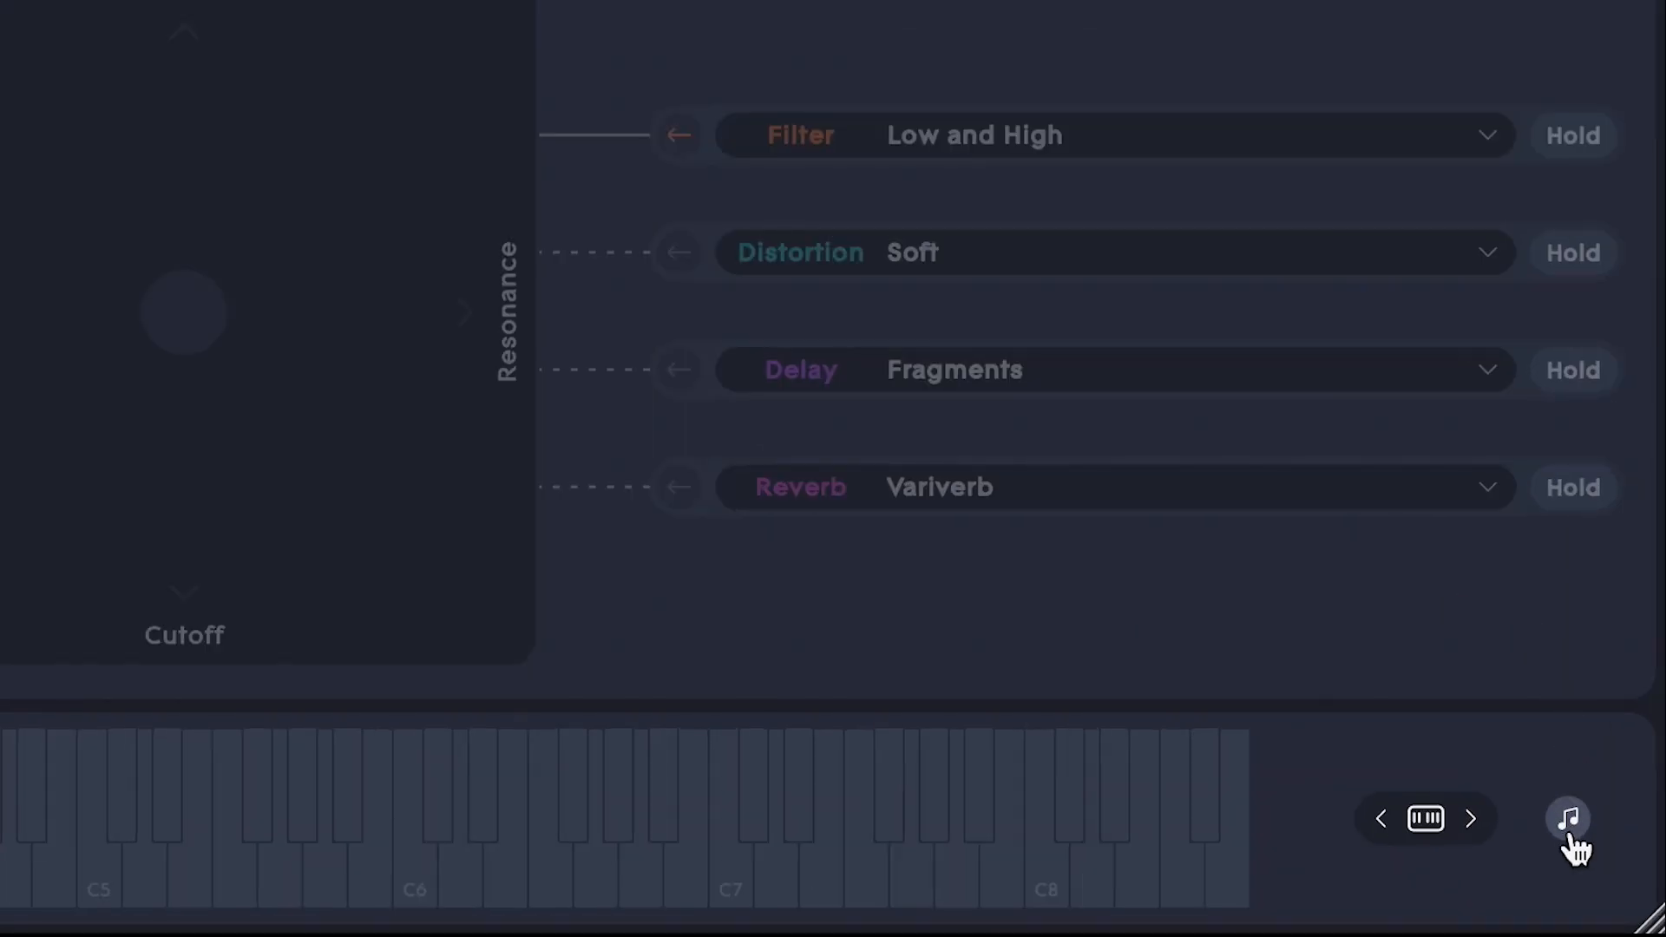
left_click(1567, 819)
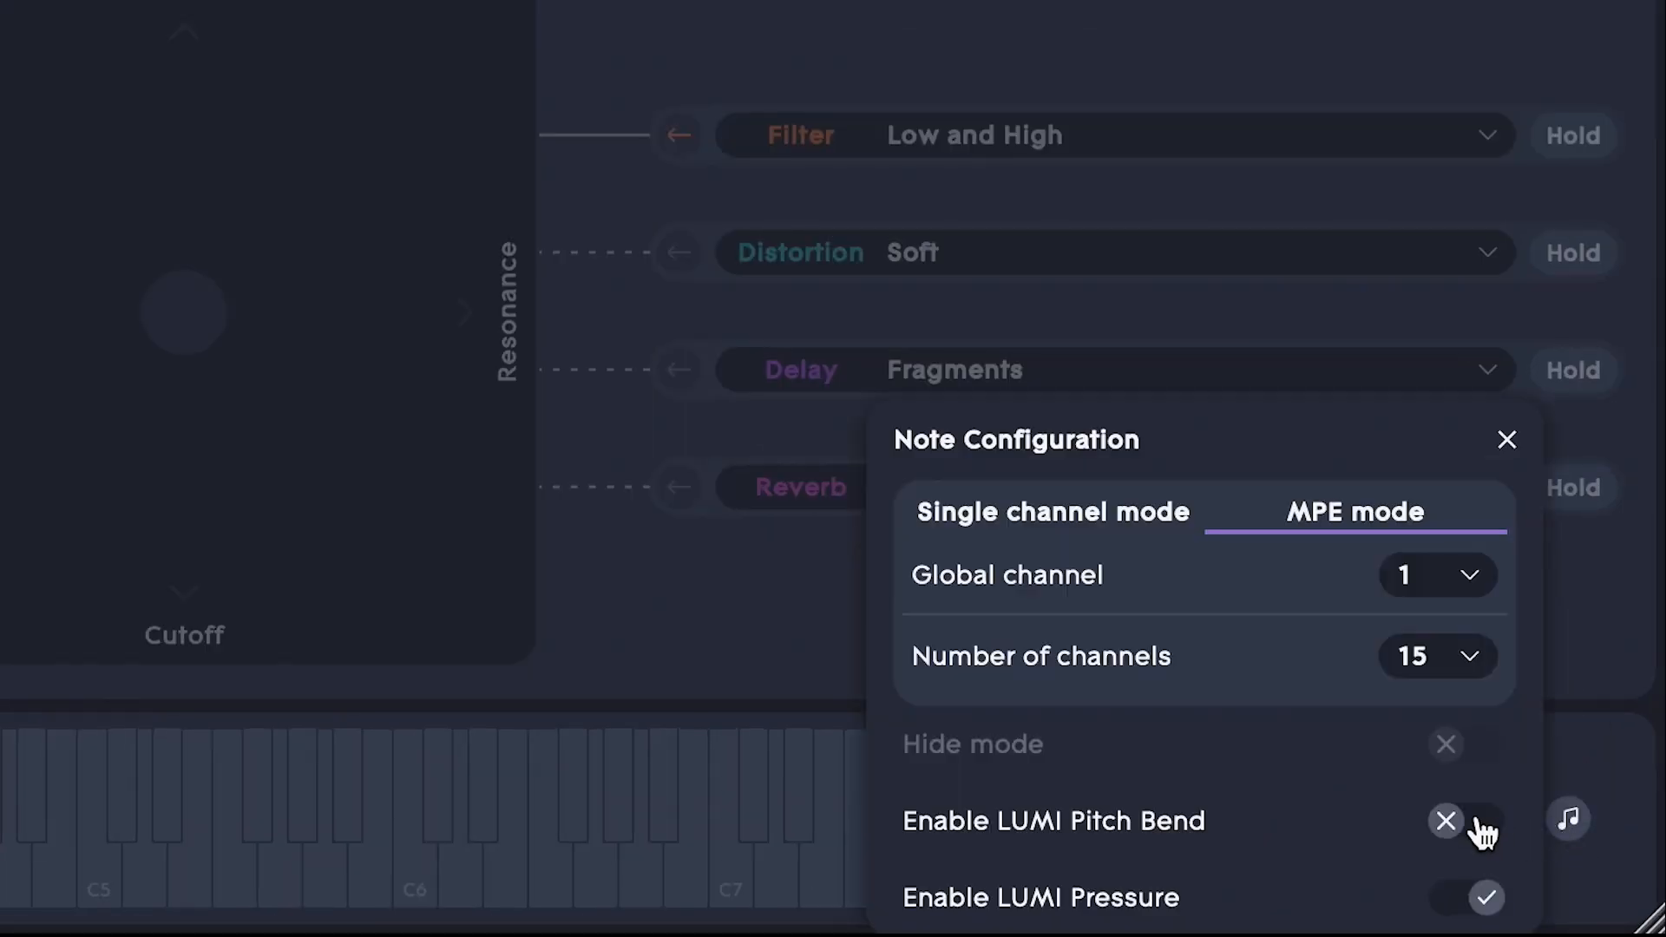
left_click(1485, 898)
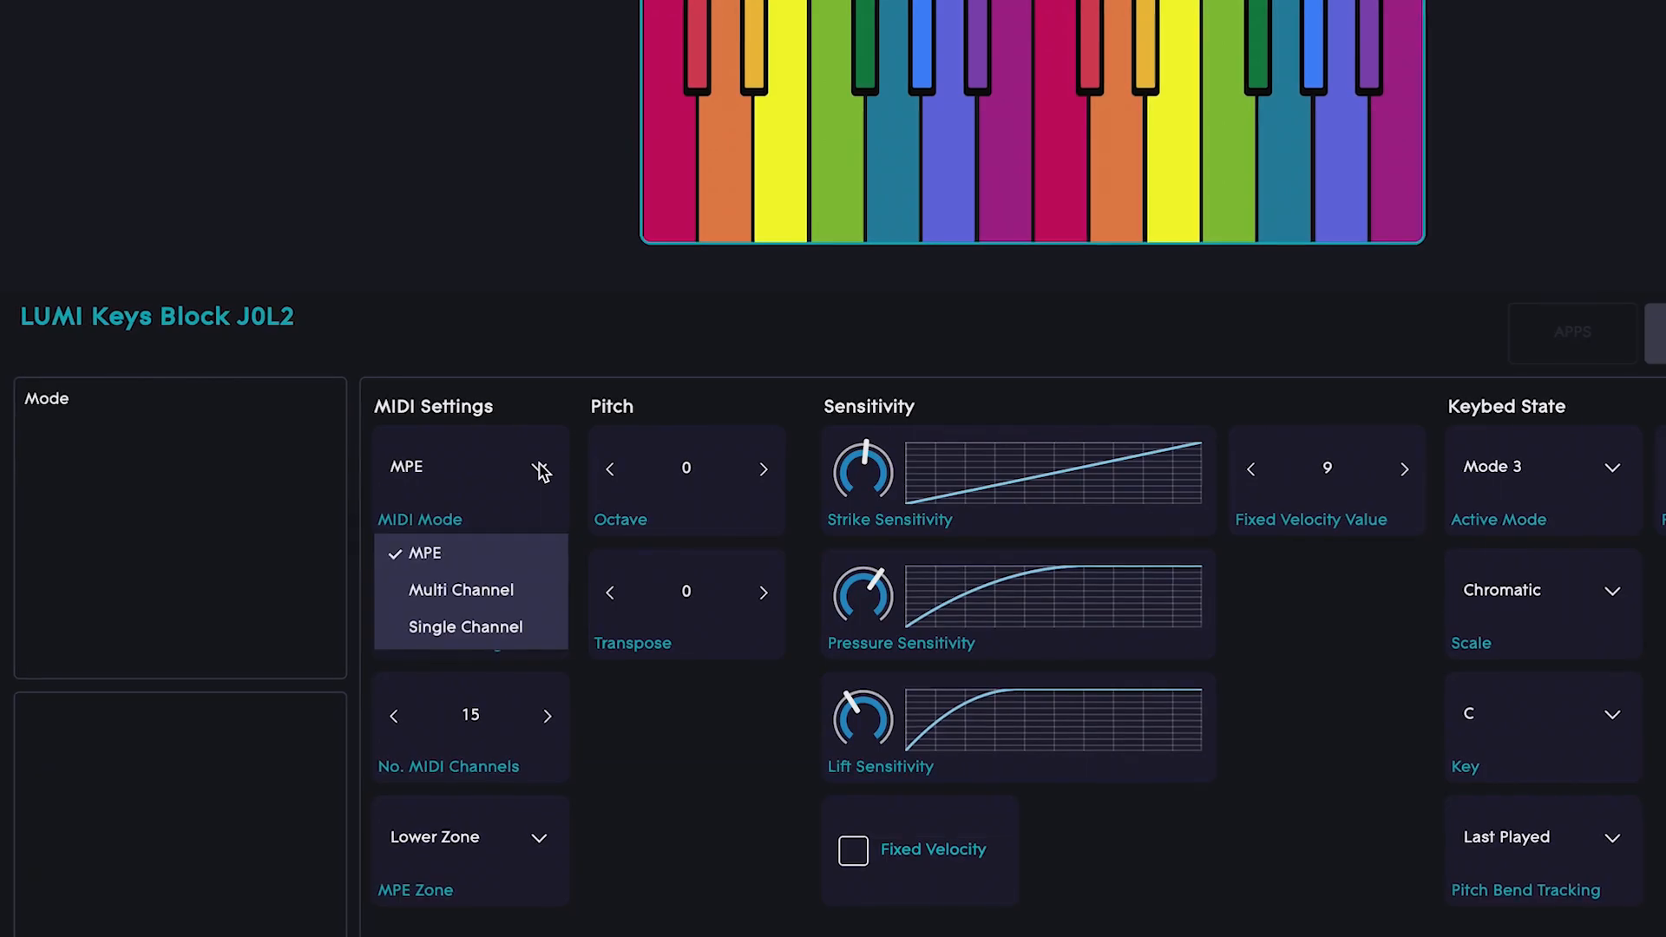
- Set MIDI mode to Single Channel and show the Pitch Bend Tracking options
left_click(465, 626)
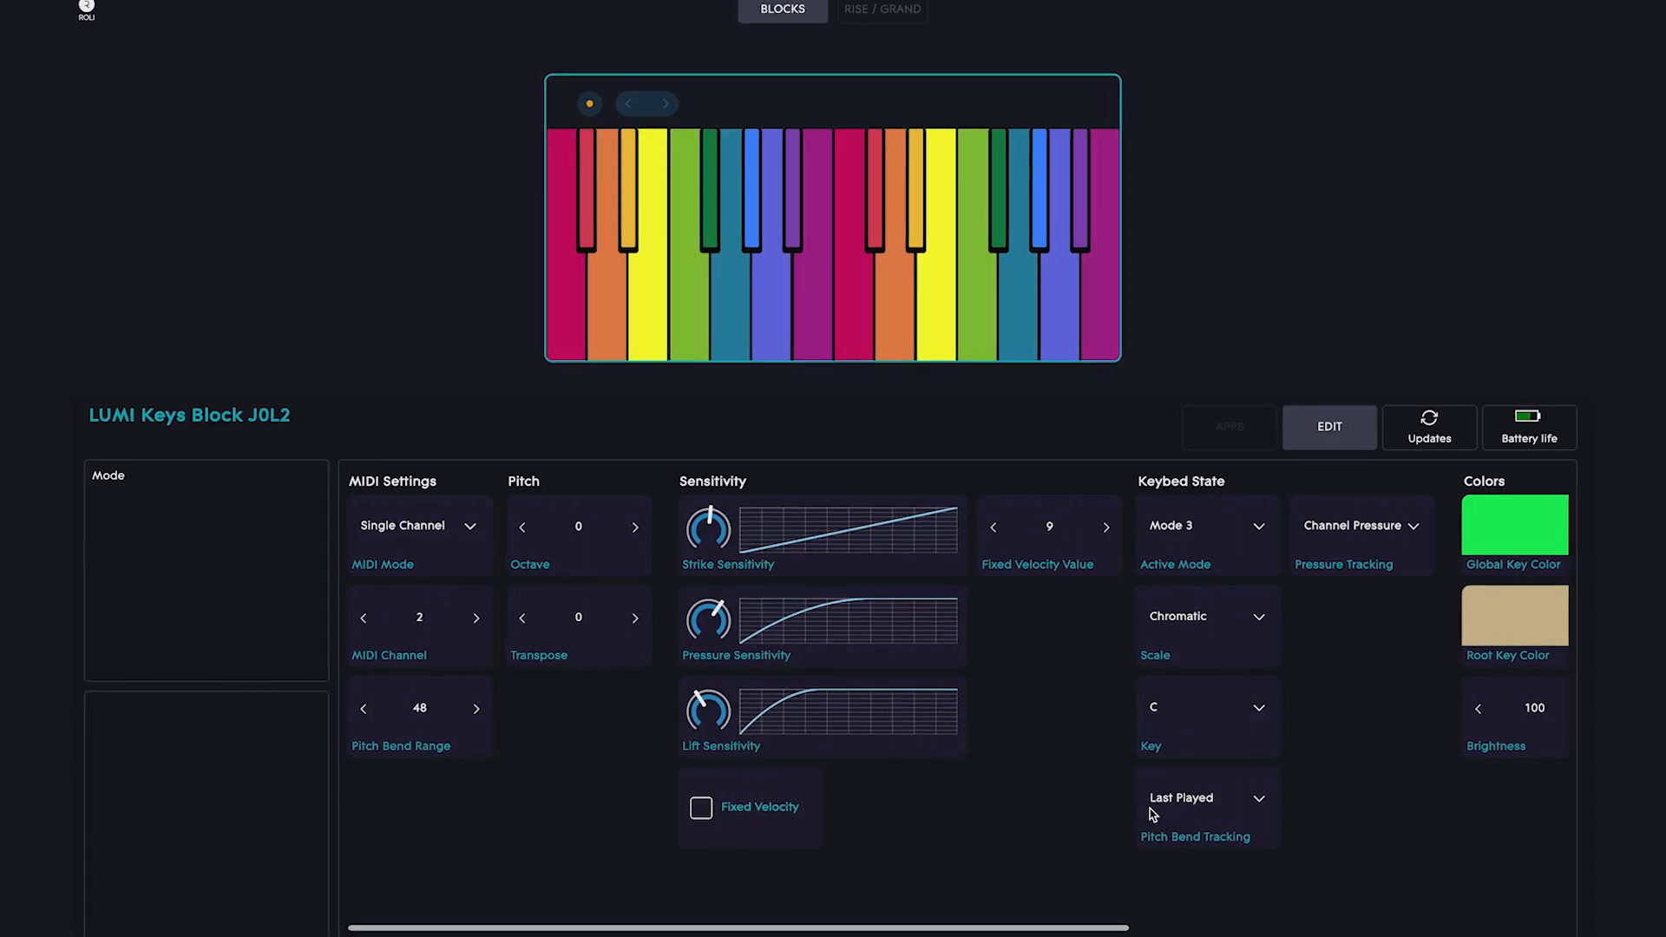
left_click(1207, 798)
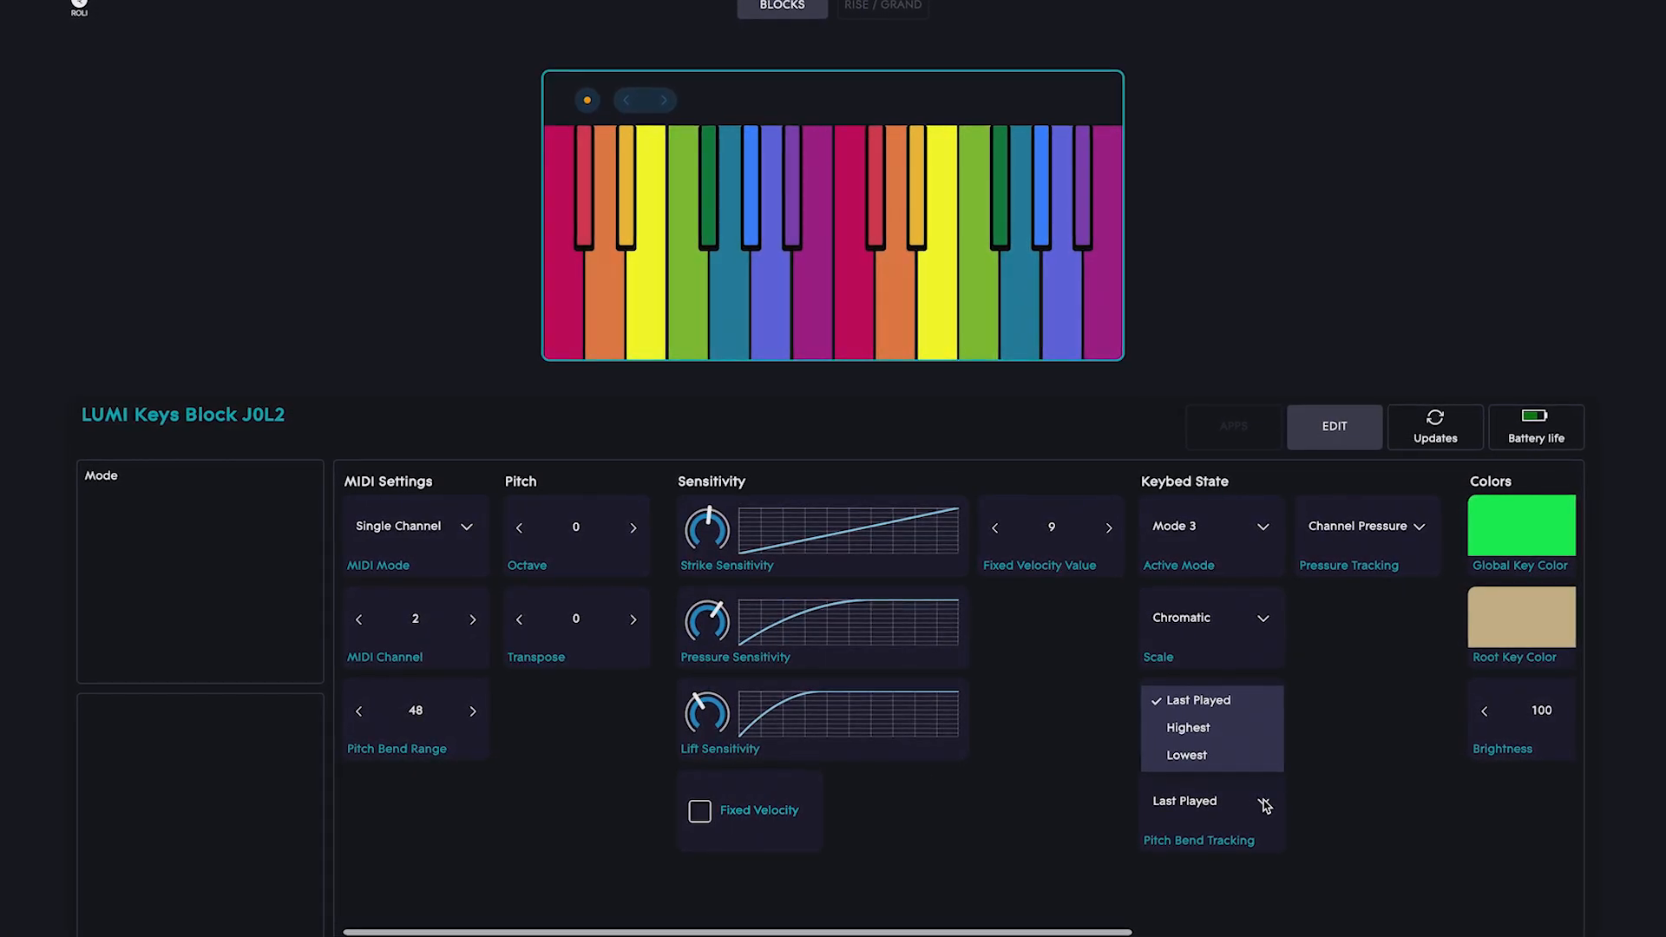